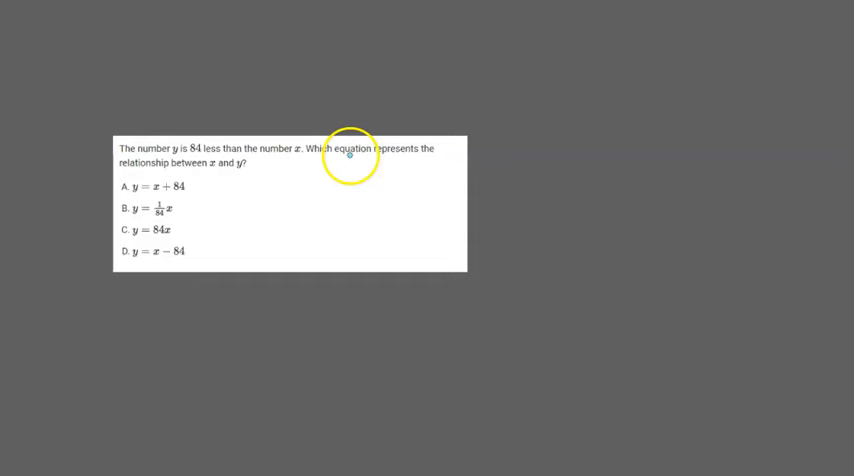
pyautogui.moveTo(427, 242)
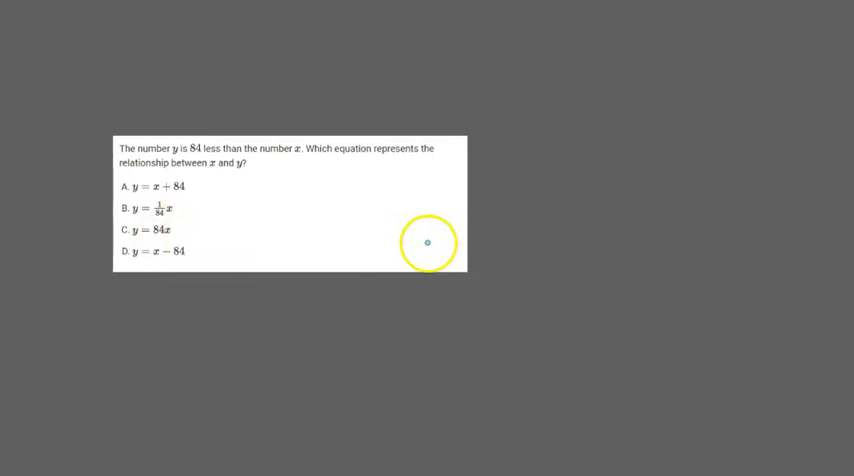